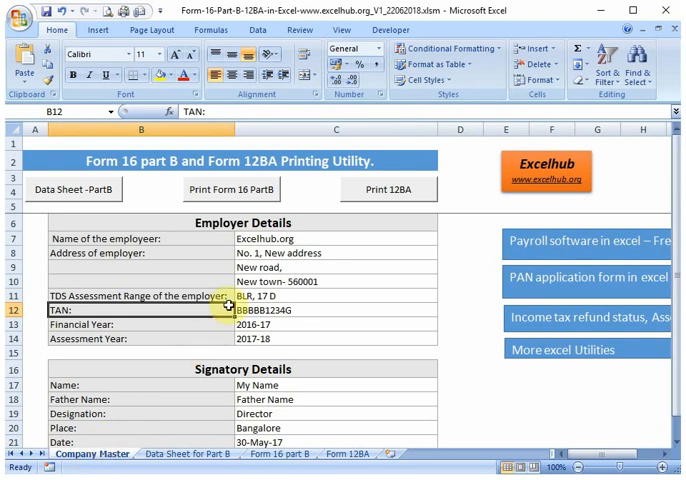
# - Check the employer TAN, then preview the Data Sheet, Form 16 part B and Form 12BA tabs
pyautogui.click(141, 161)
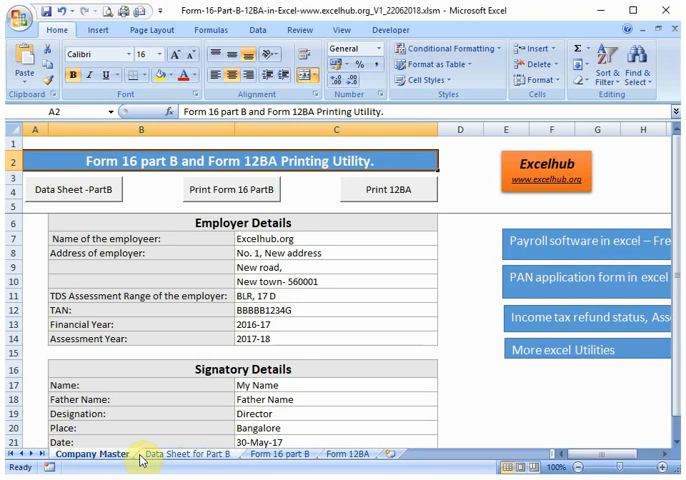
pyautogui.click(185, 453)
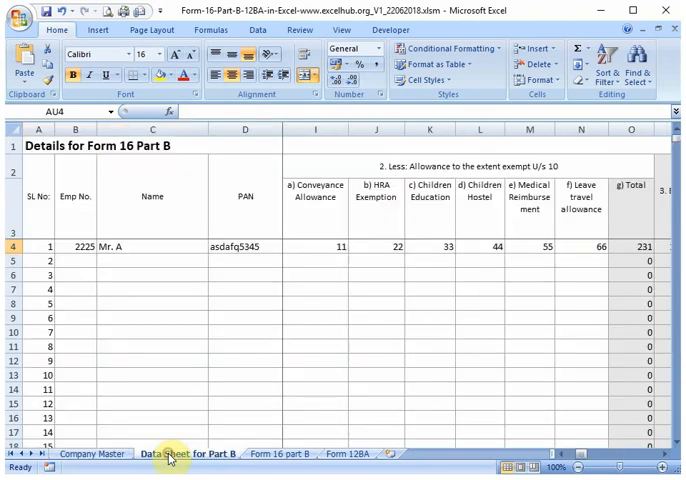
pyautogui.click(281, 453)
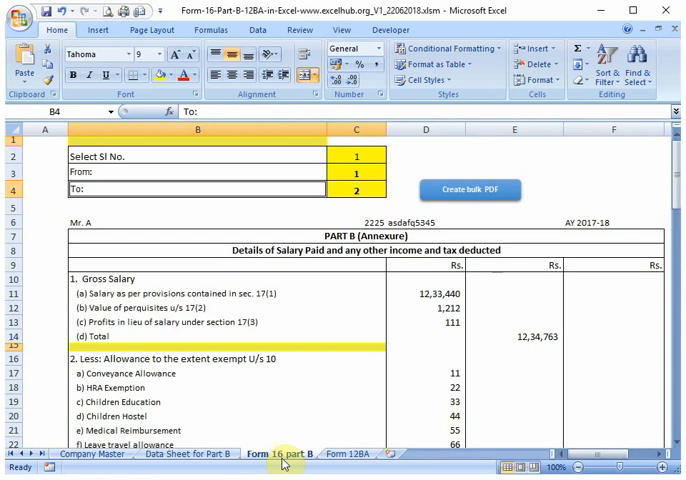
pyautogui.click(352, 453)
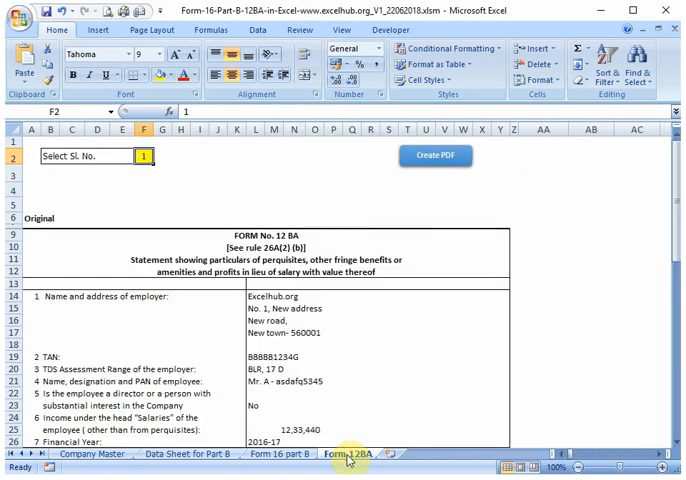
pyautogui.click(90, 453)
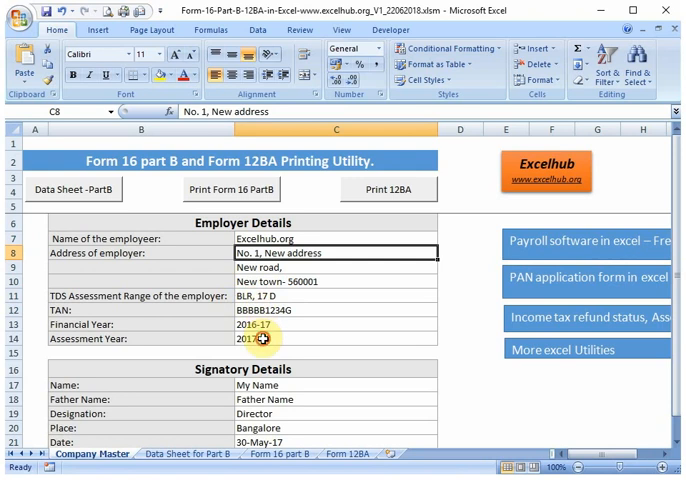
pyautogui.scroll(-3)
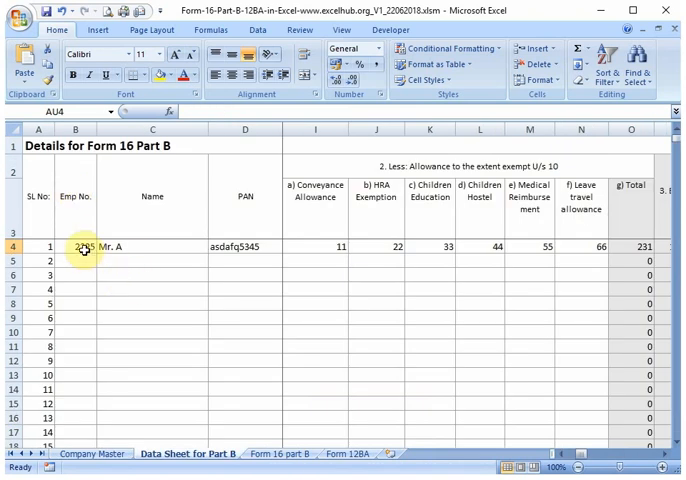
# - Select Mr. A's employee number and review his allowance, deduction and tax columns
pyautogui.click(75, 246)
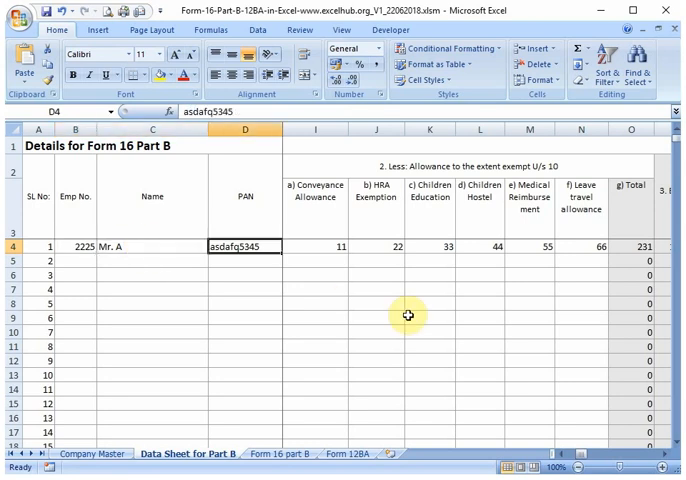
pyautogui.hscroll(3)
pyautogui.write('2')
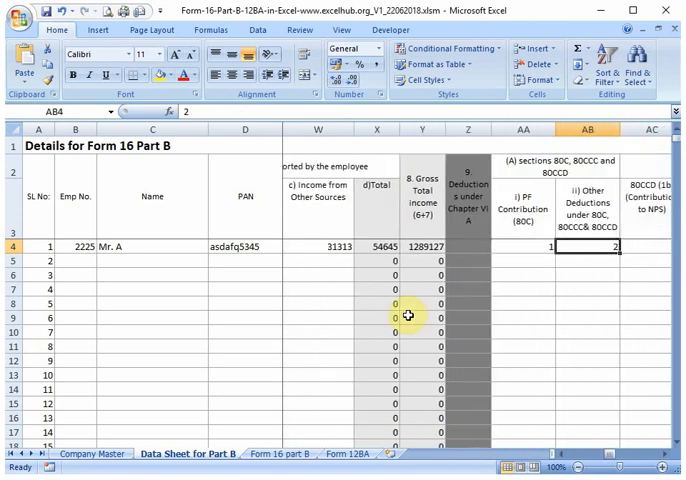
pyautogui.hscroll(3)
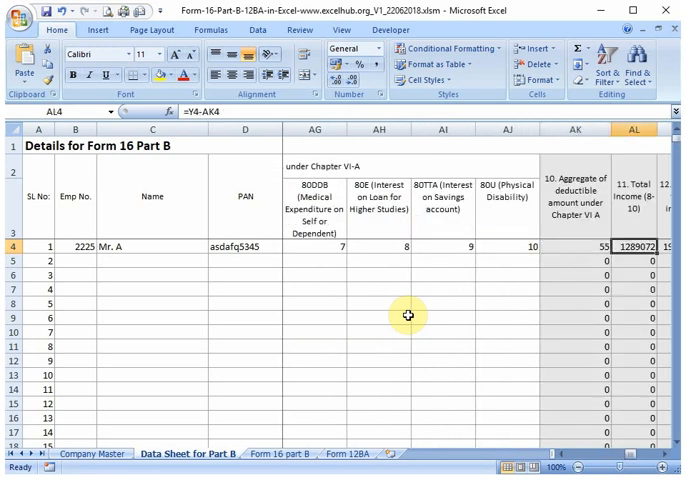
pyautogui.hscroll(3)
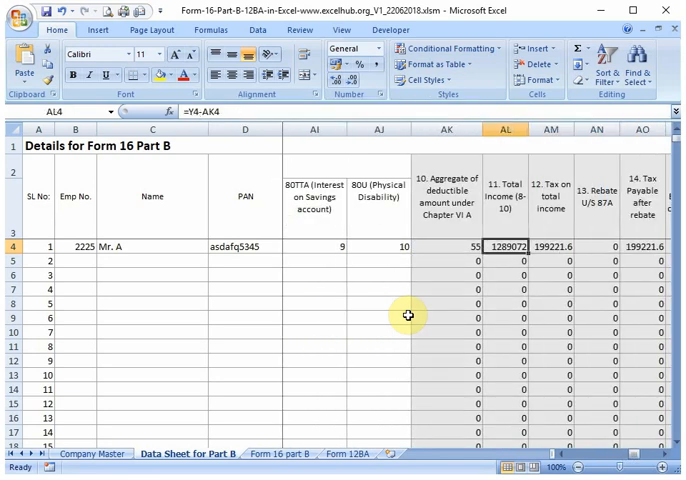
pyautogui.hscroll(3)
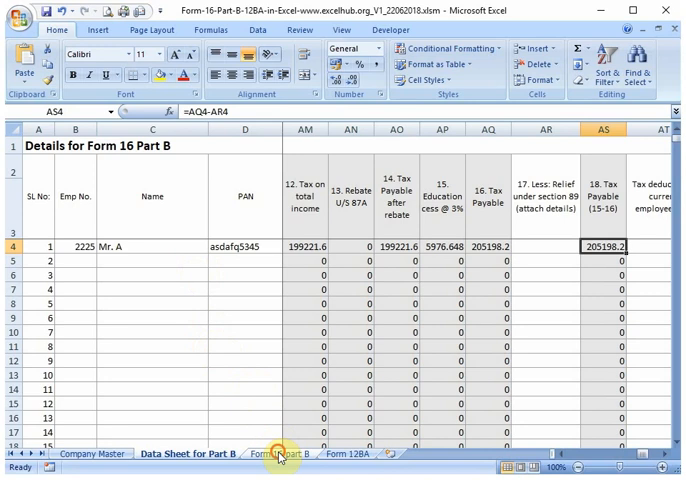
pyautogui.click(281, 453)
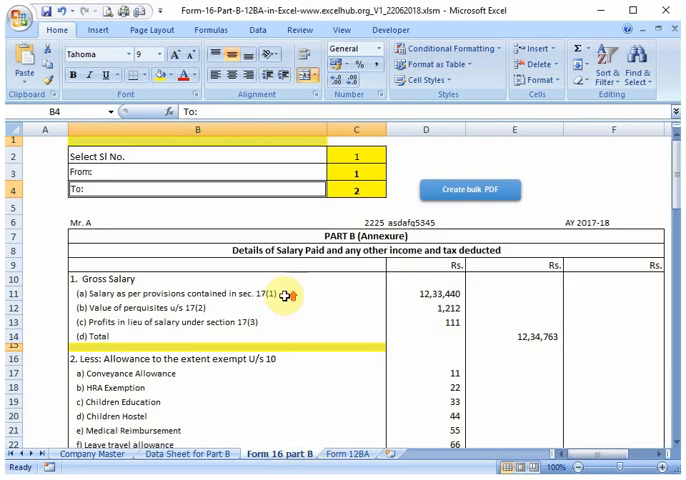
pyautogui.moveTo(294, 291)
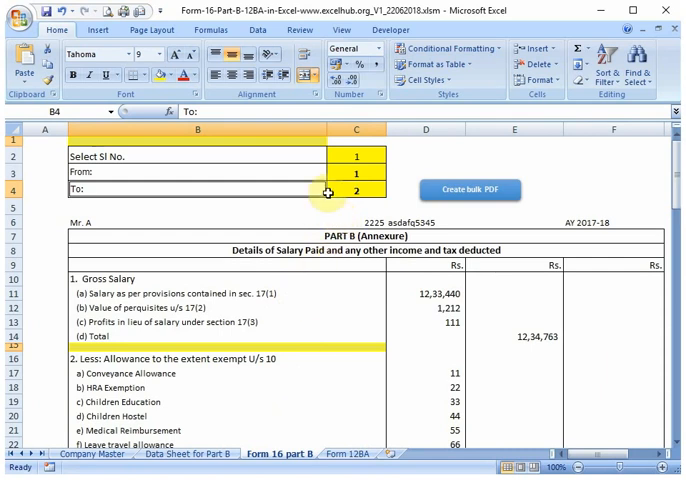
pyautogui.click(197, 156)
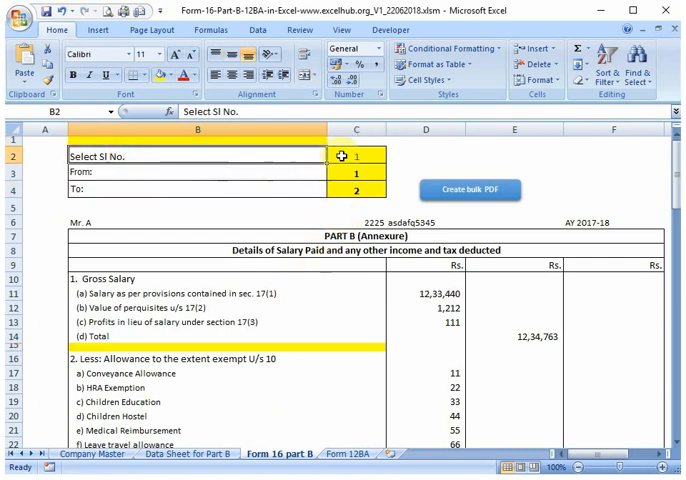
pyautogui.click(187, 453)
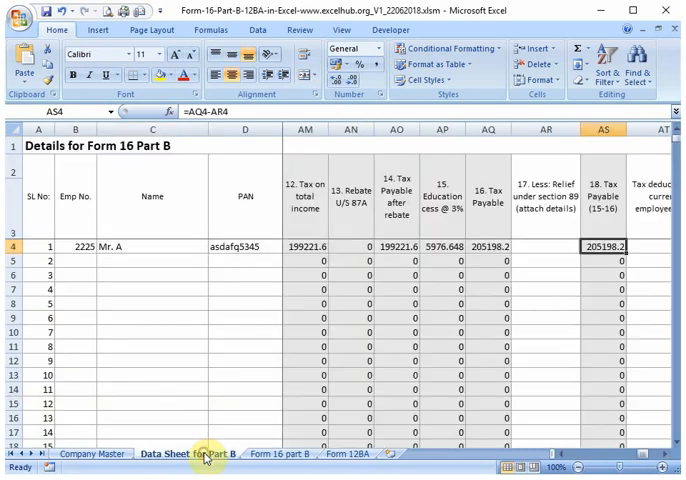
pyautogui.click(38, 171)
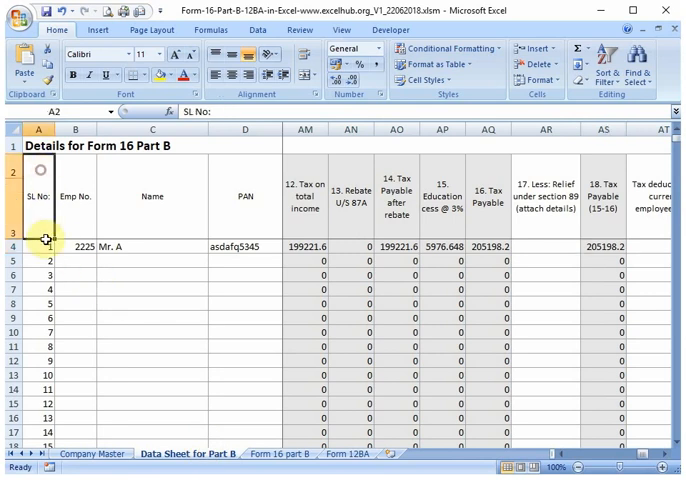
pyautogui.moveTo(38, 241); pyautogui.dragTo(38, 347)
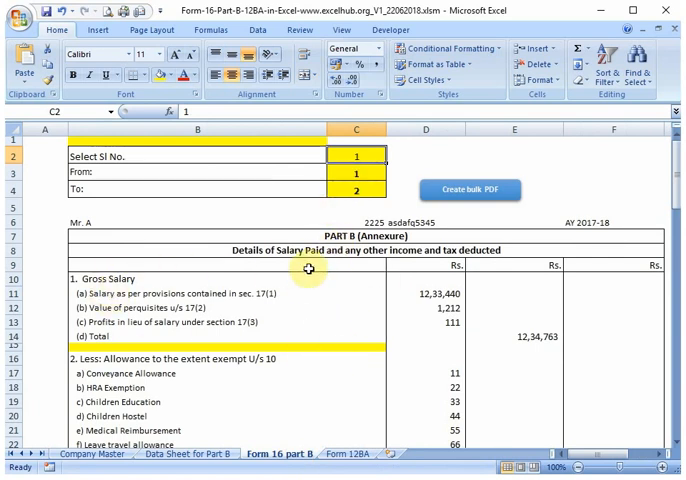
pyautogui.moveTo(402, 314)
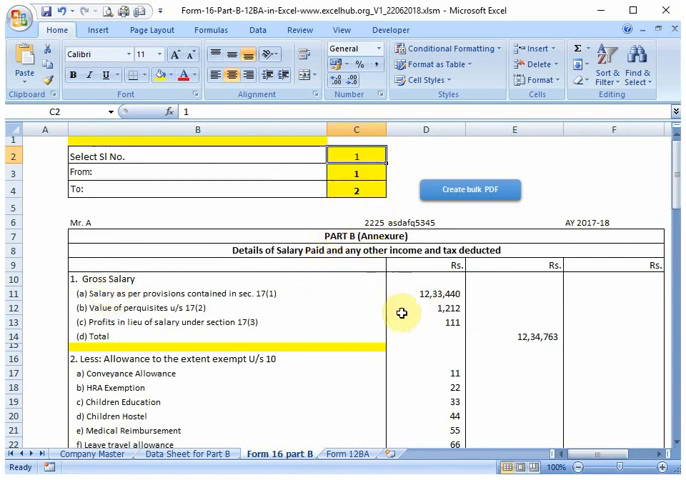
pyautogui.moveTo(190, 158)
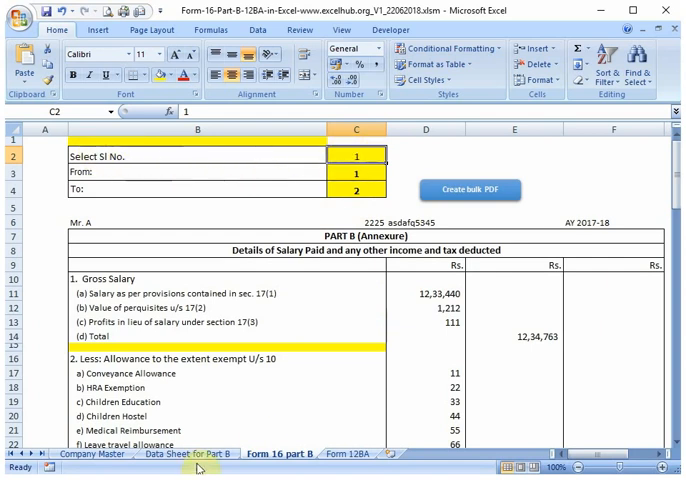
pyautogui.click(183, 453)
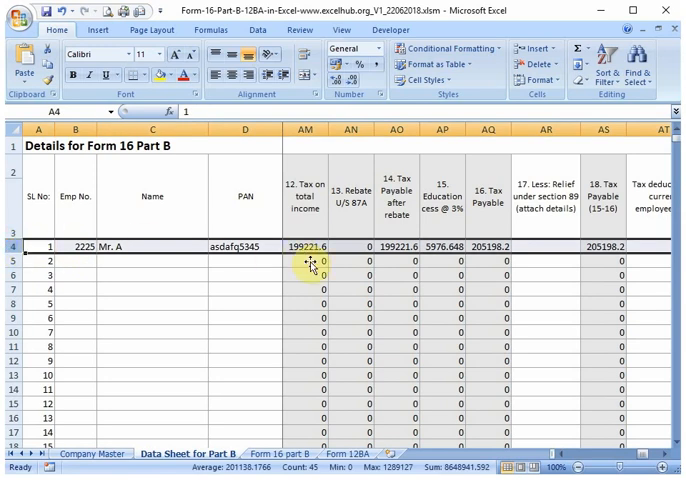
# - Review Mr. A's Form 16 part B annexure down to the Tax Deducted Summary
pyautogui.click(280, 454)
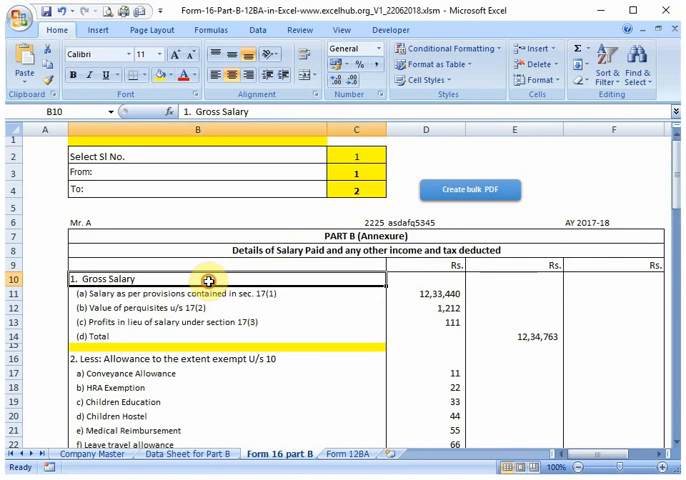
pyautogui.scroll(-3)
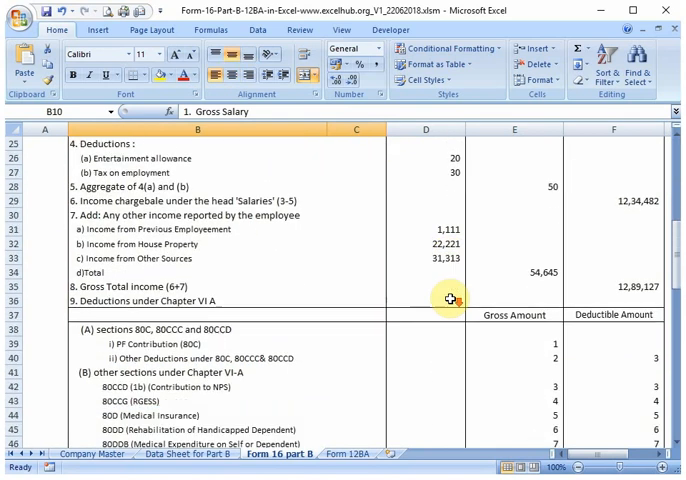
pyautogui.scroll(-3)
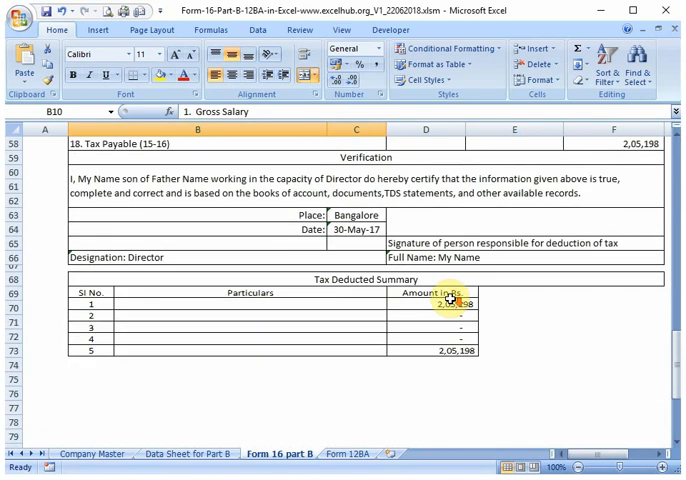
pyautogui.scroll(3)
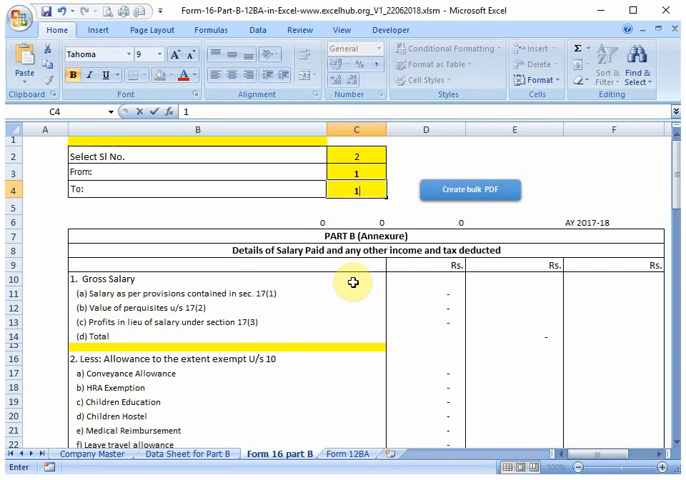
# - Enter 10 as the To value of the bulk range
pyautogui.write('10')
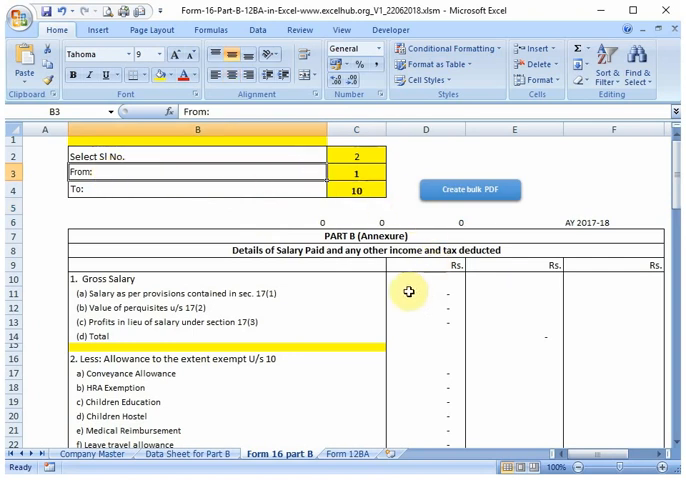
pyautogui.moveTo(289, 267)
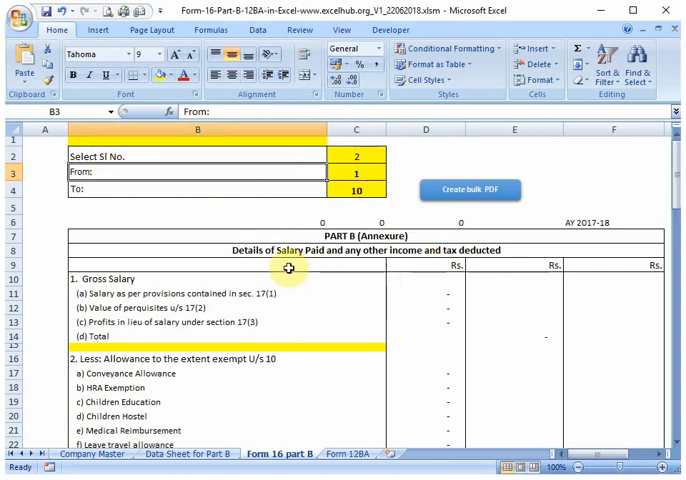
pyautogui.moveTo(294, 272)
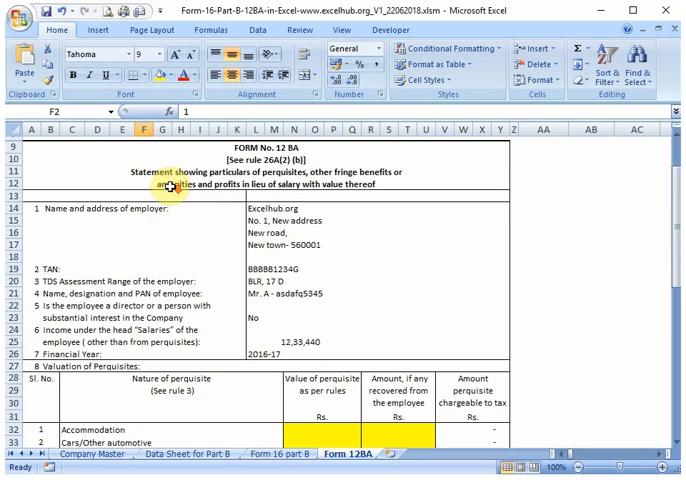
# - Scroll through the Form 12BA statement, then return to Company Master
pyautogui.scroll(-3)
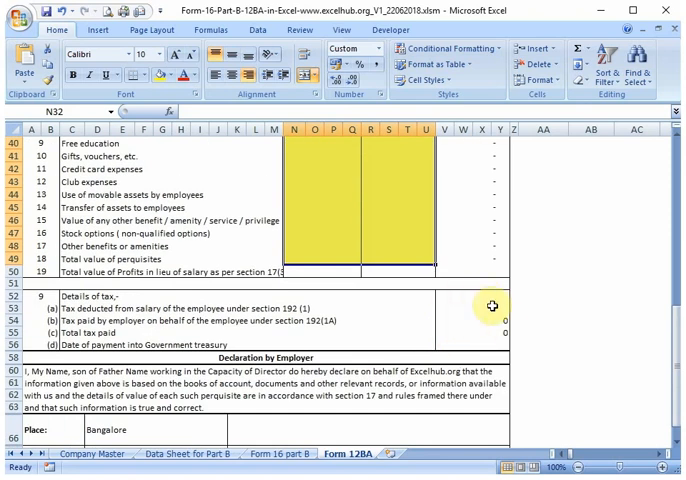
pyautogui.scroll(-3)
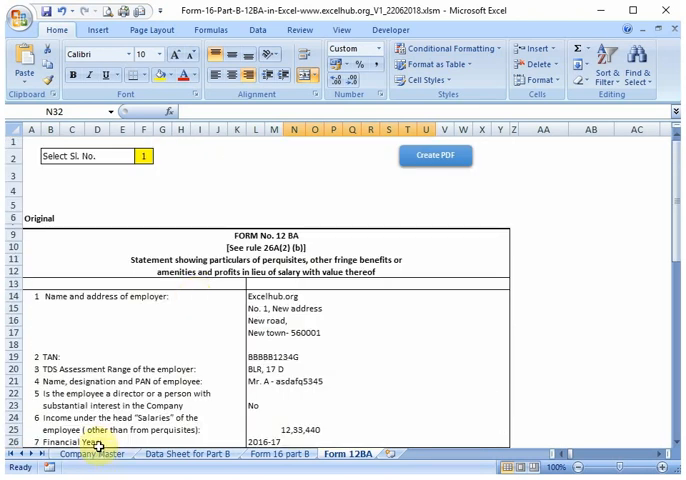
pyautogui.click(91, 453)
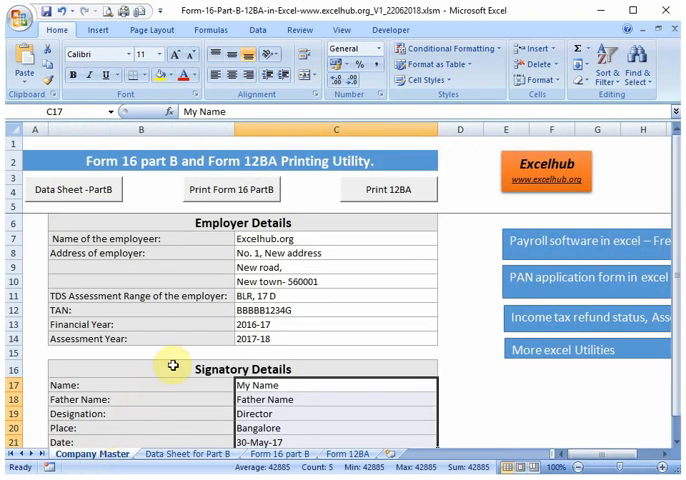